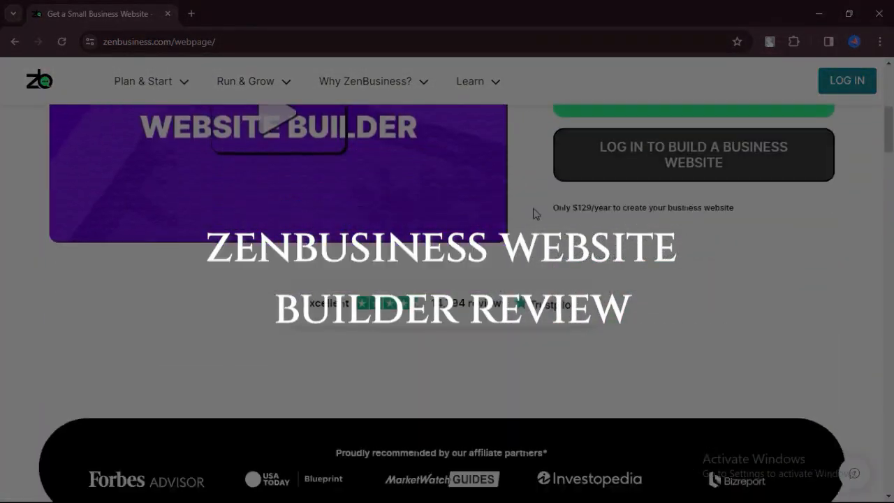
# Scroll the Business Website page down to the feature list starting with Hundreds of templates.
pyautogui.scroll(-3)
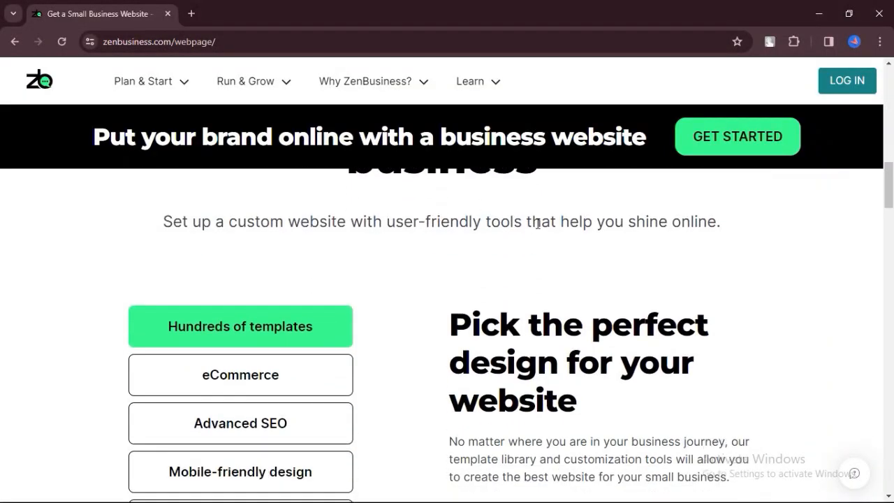
pyautogui.scroll(-3)
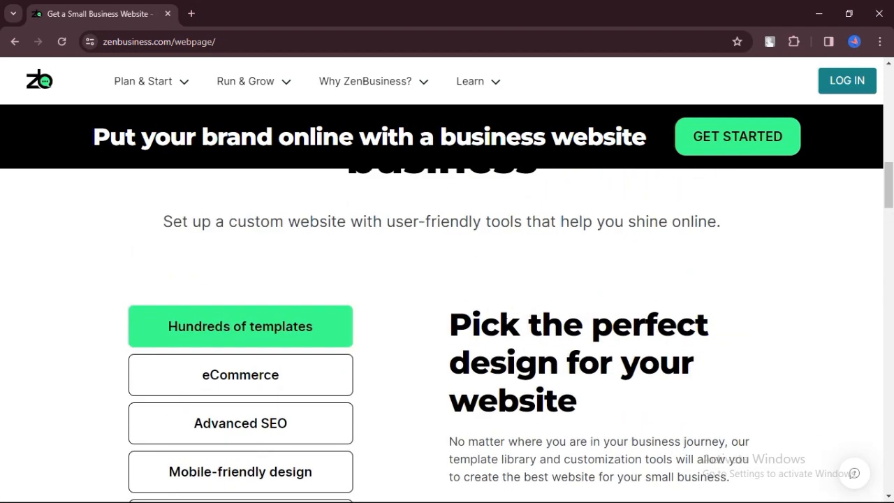
pyautogui.scroll(-3)
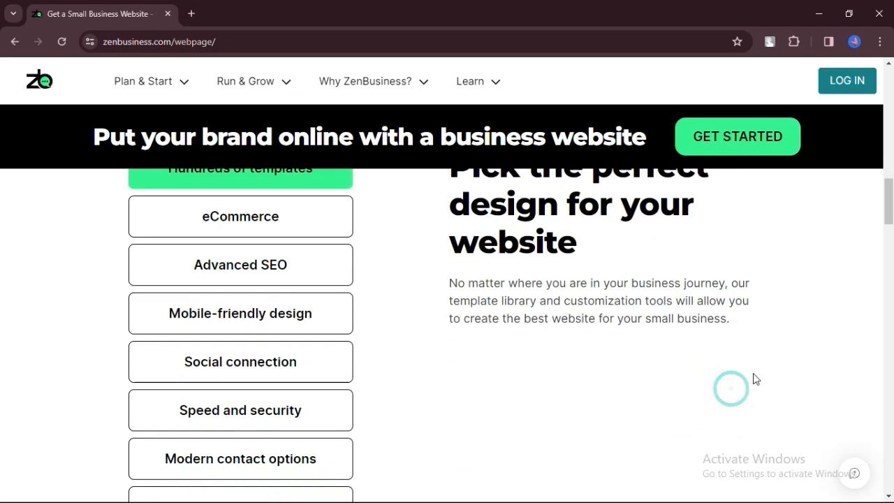
pyautogui.scroll(-3)
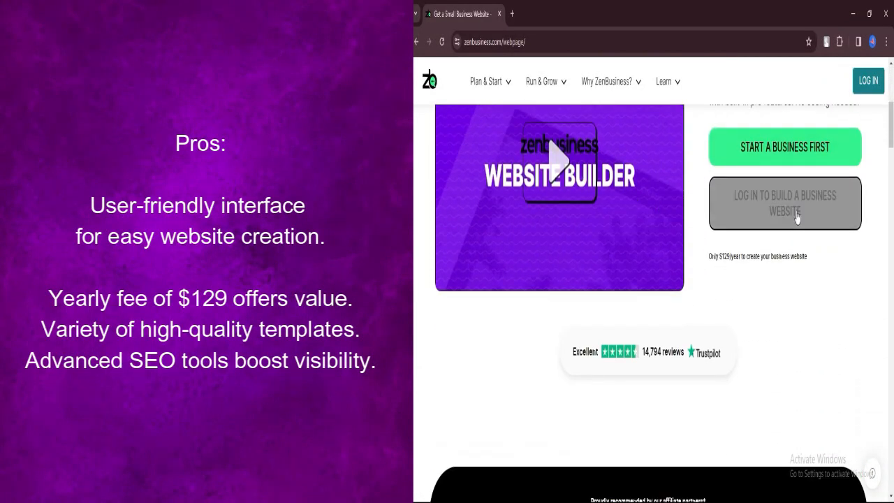
# Read through the build section and the three-step How it works overview.
pyautogui.scroll(-3)
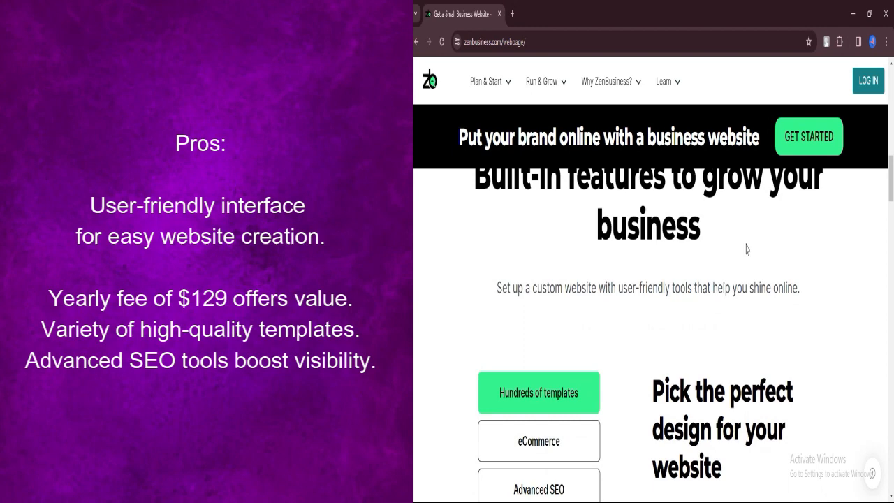
pyautogui.scroll(-3)
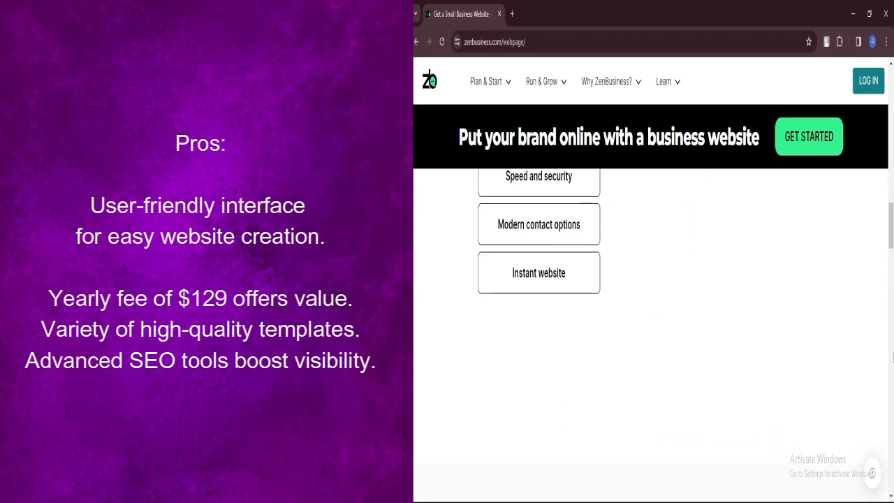
pyautogui.scroll(-3)
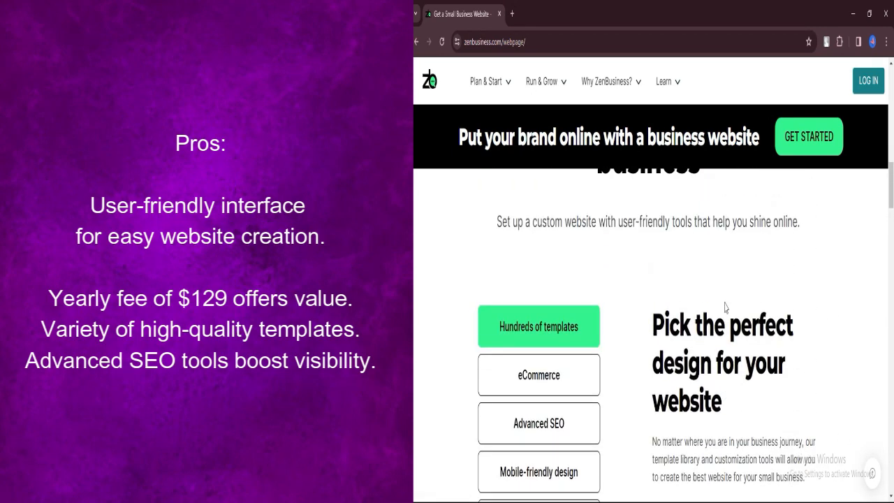
pyautogui.scroll(-3)
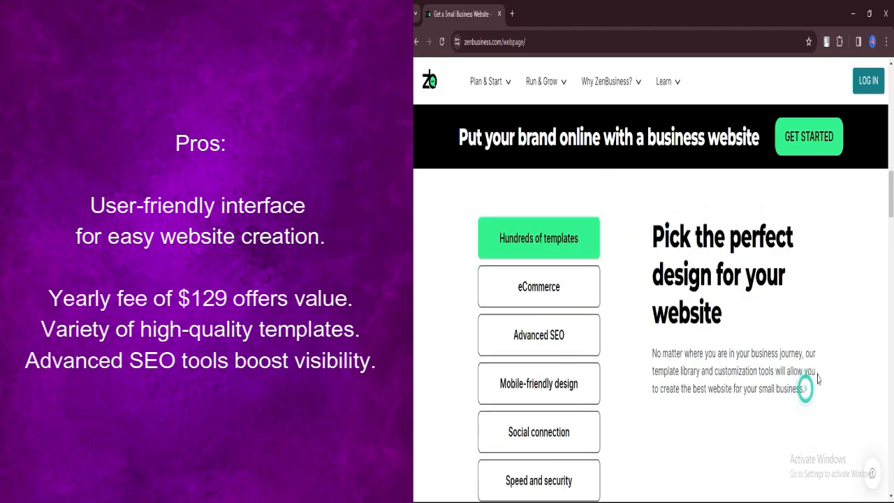
pyautogui.scroll(-3)
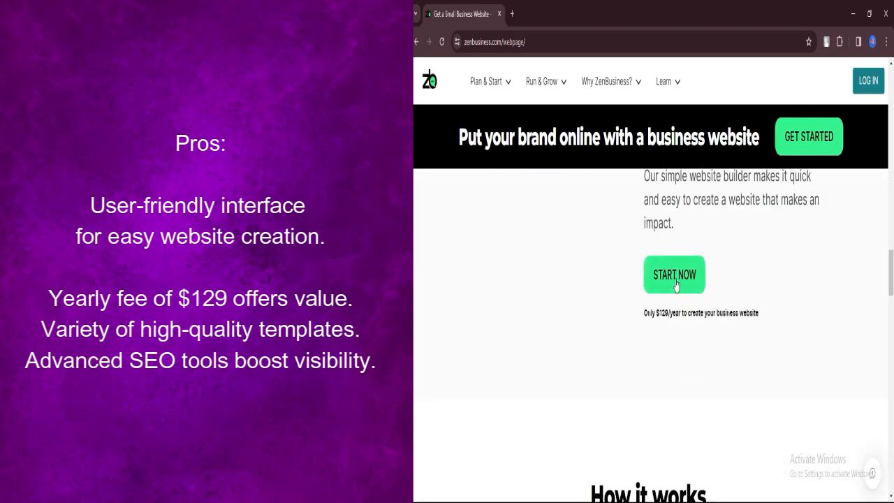
pyautogui.scroll(3)
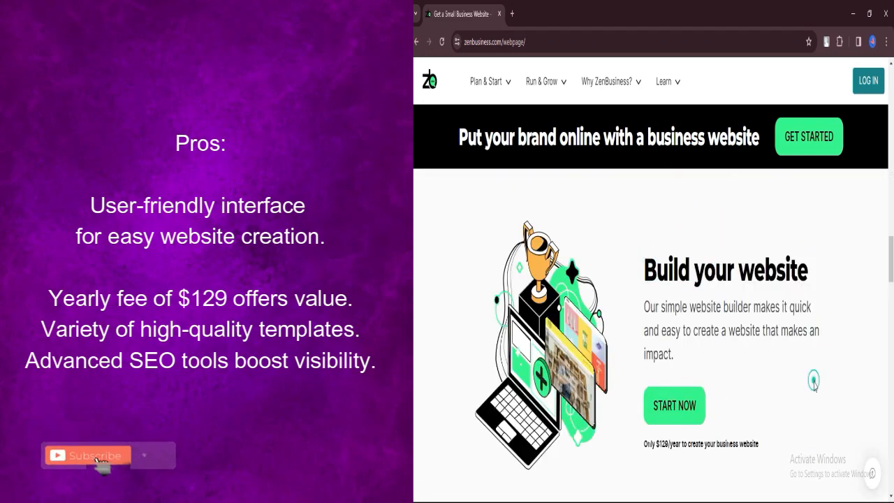
# Browse the Business Website FAQs down to the eCommerce answer.
pyautogui.click(87, 454)
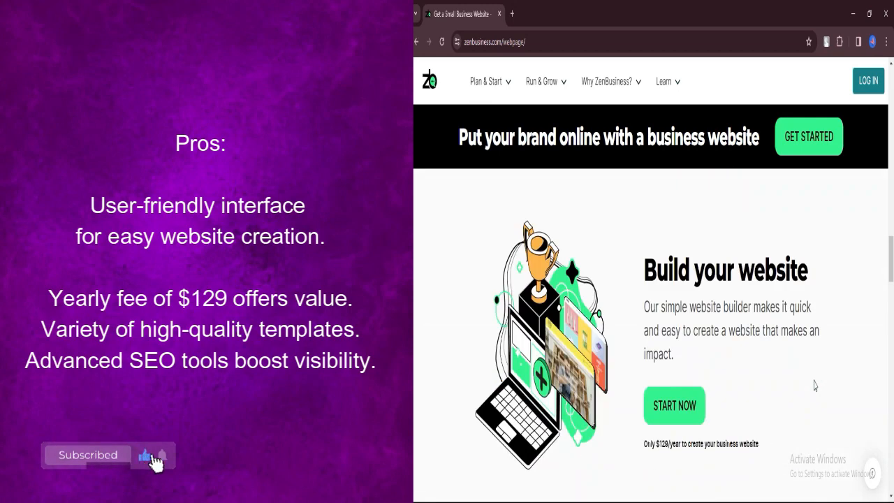
pyautogui.scroll(-3)
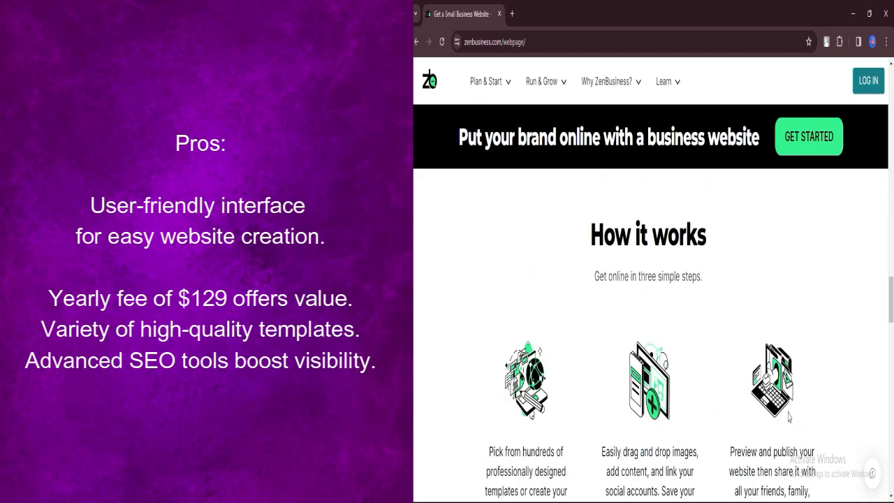
pyautogui.scroll(-3)
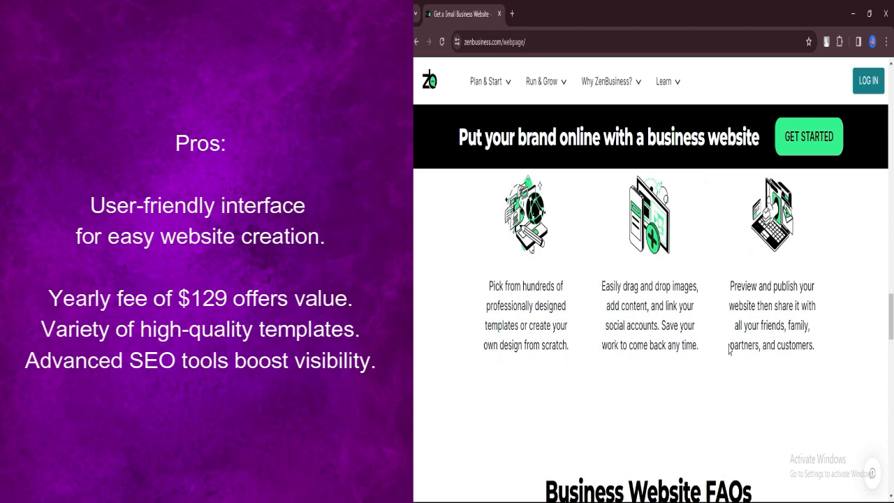
pyautogui.scroll(-3)
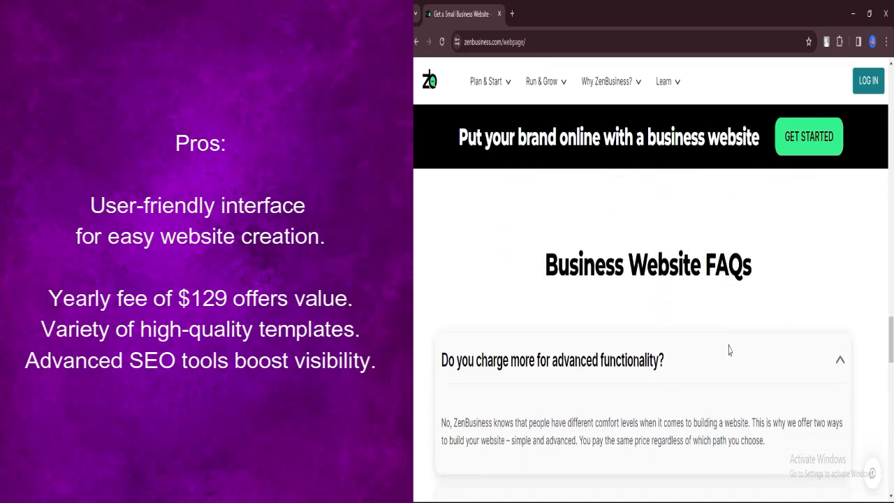
pyautogui.scroll(-3)
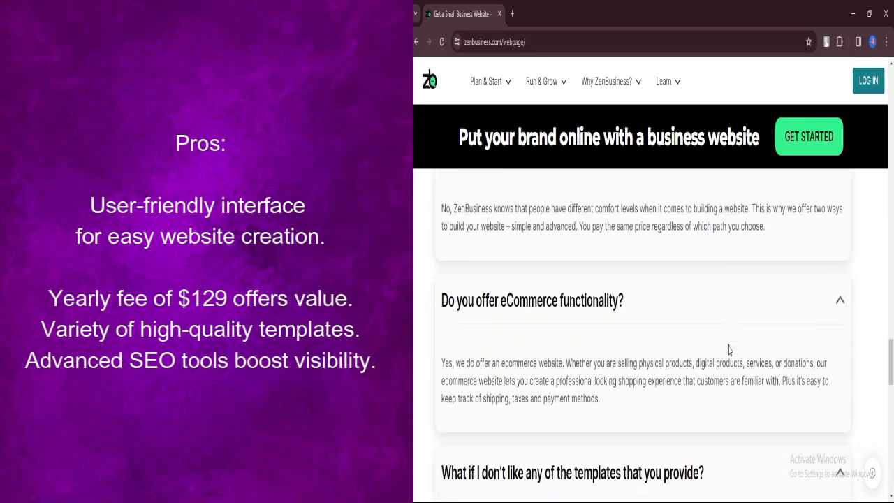
pyautogui.moveTo(606, 81)
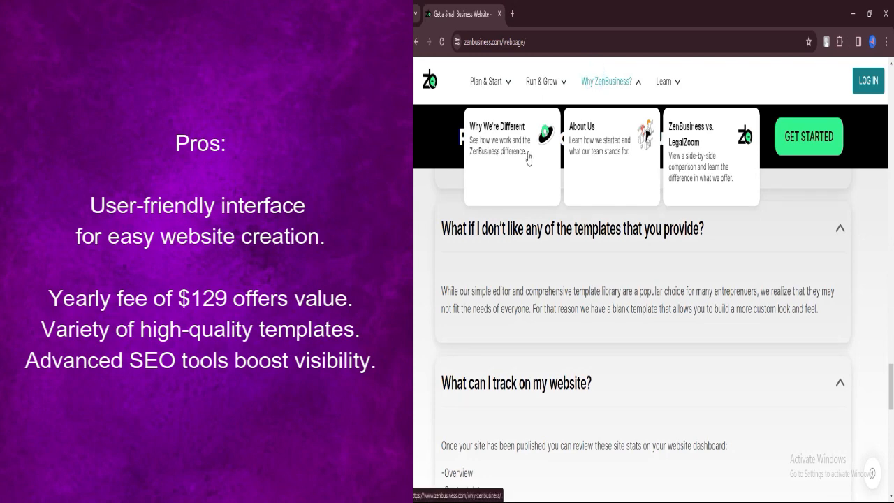
# Go to the About page and read its opening sections on entrepreneurs.
pyautogui.click(611, 136)
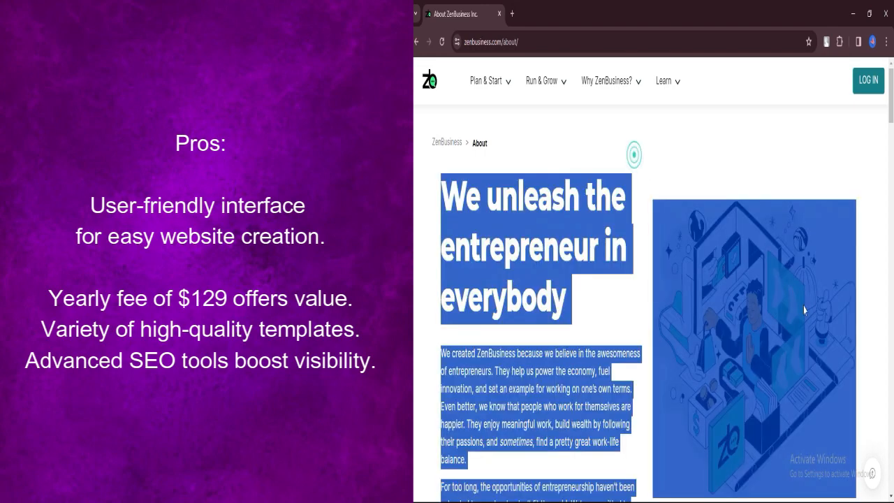
pyautogui.scroll(-3)
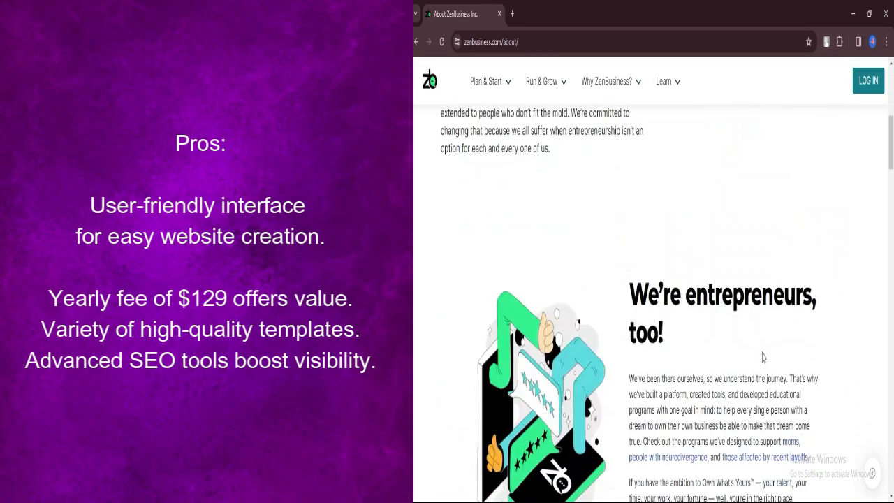
pyautogui.scroll(-3)
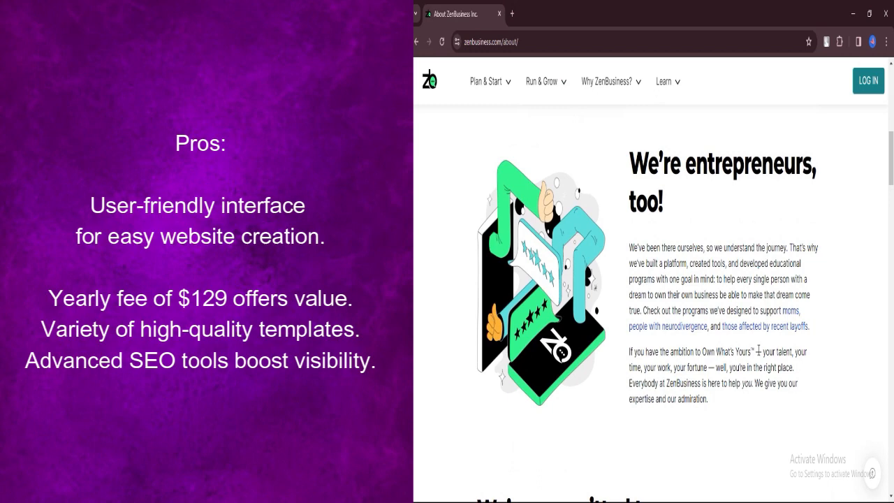
pyautogui.scroll(-3)
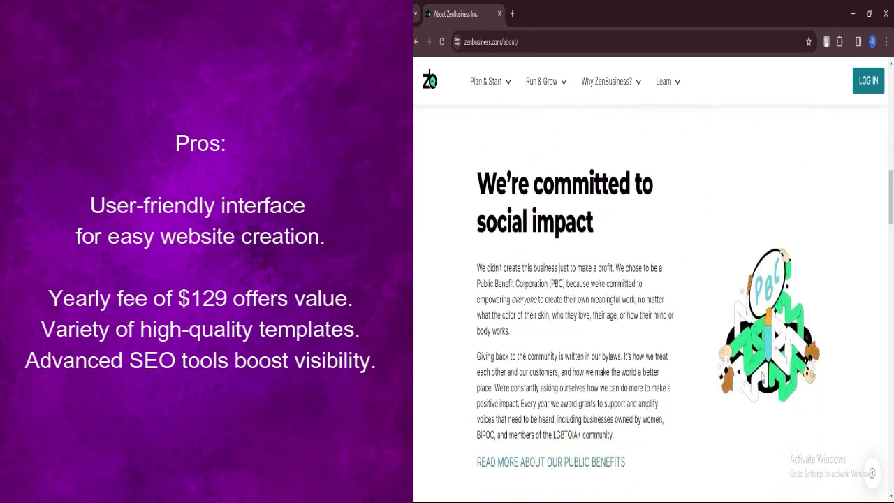
pyautogui.moveTo(739, 403)
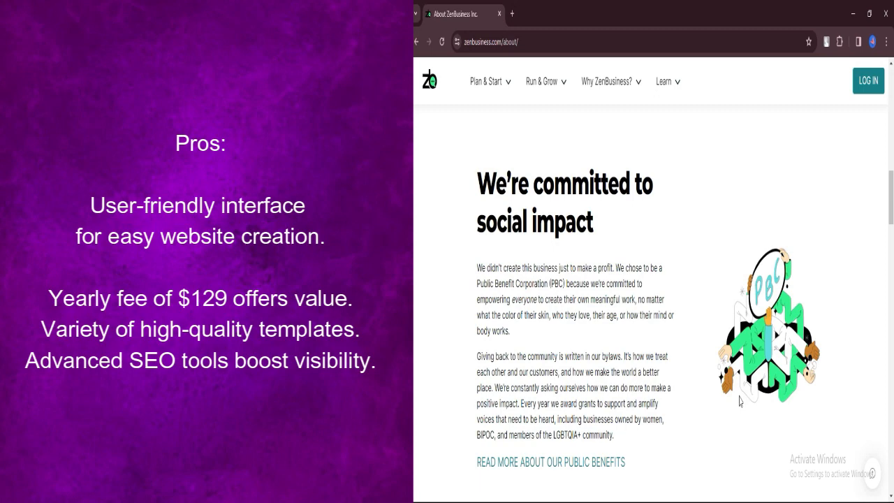
# Continue down the About page through social impact to Our Core Values.
pyautogui.scroll(-3)
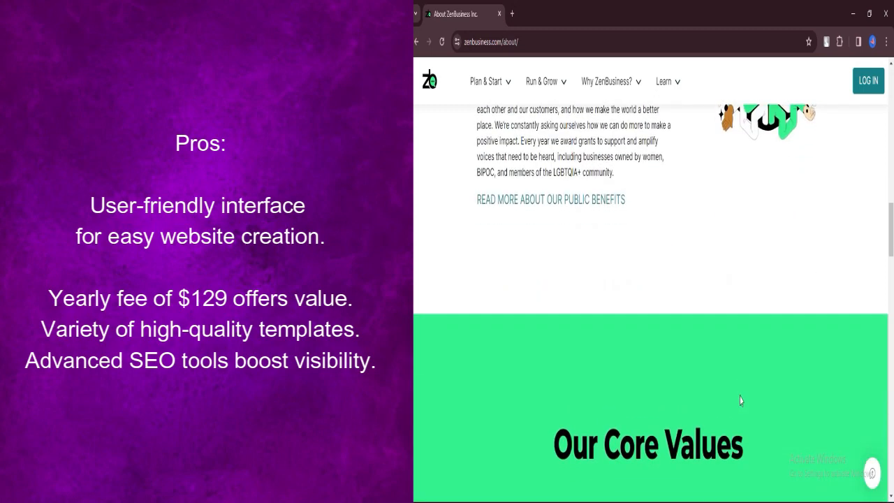
pyautogui.scroll(-3)
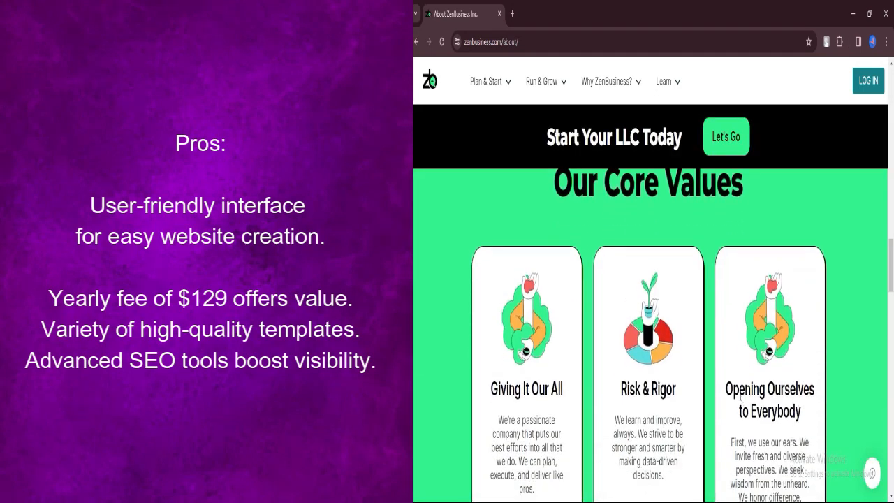
pyautogui.scroll(-3)
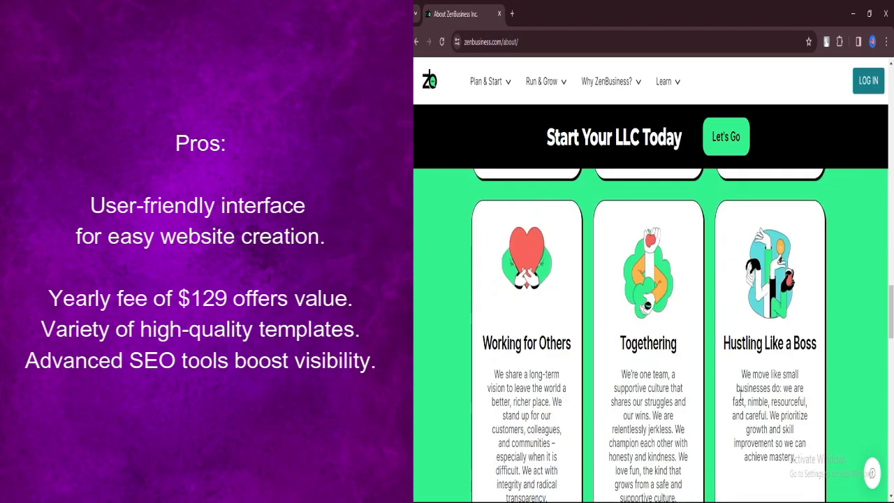
pyautogui.scroll(-3)
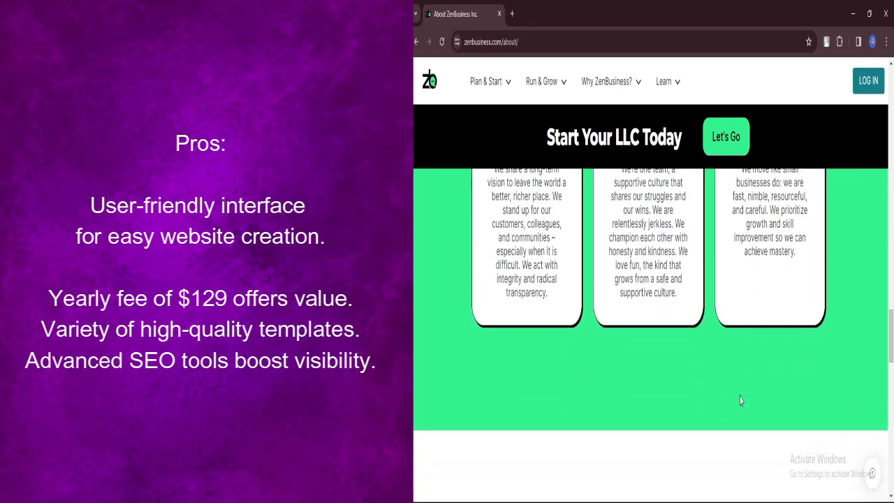
pyautogui.scroll(-3)
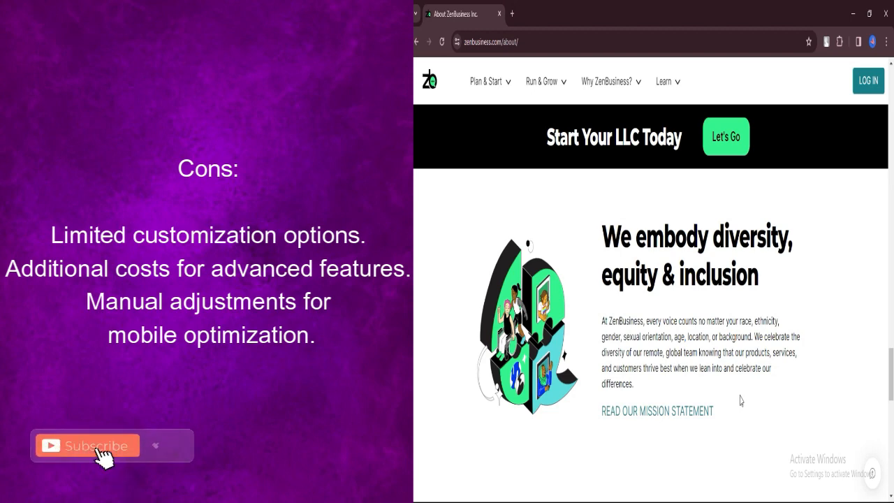
# Finish the About page at Join our team, then show the Brand Your Business services under Plan & Start.
pyautogui.click(86, 446)
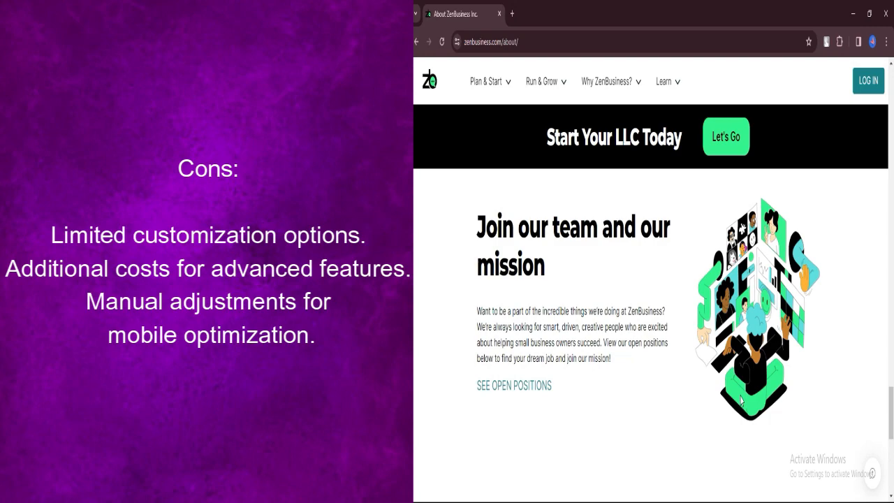
pyautogui.scroll(-3)
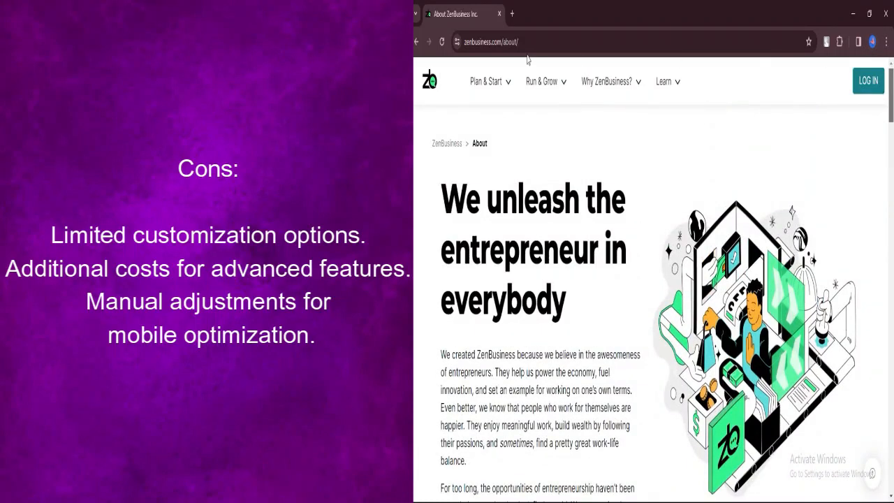
pyautogui.click(487, 81)
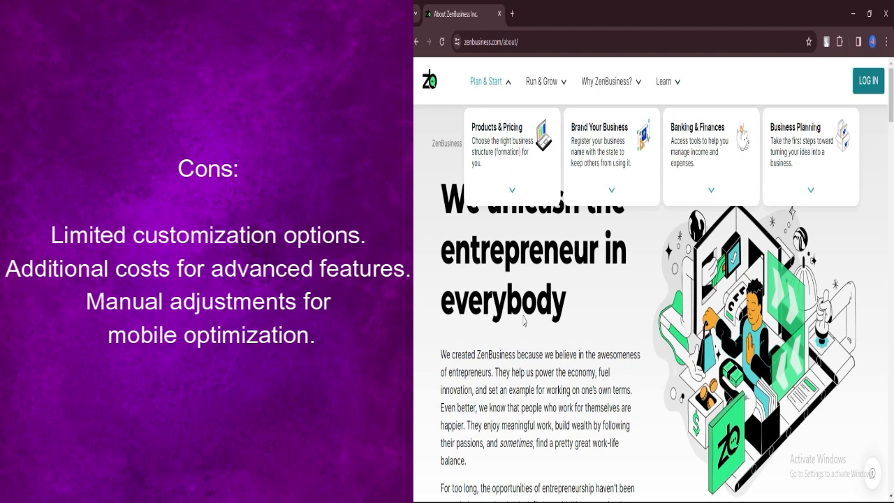
pyautogui.click(611, 189)
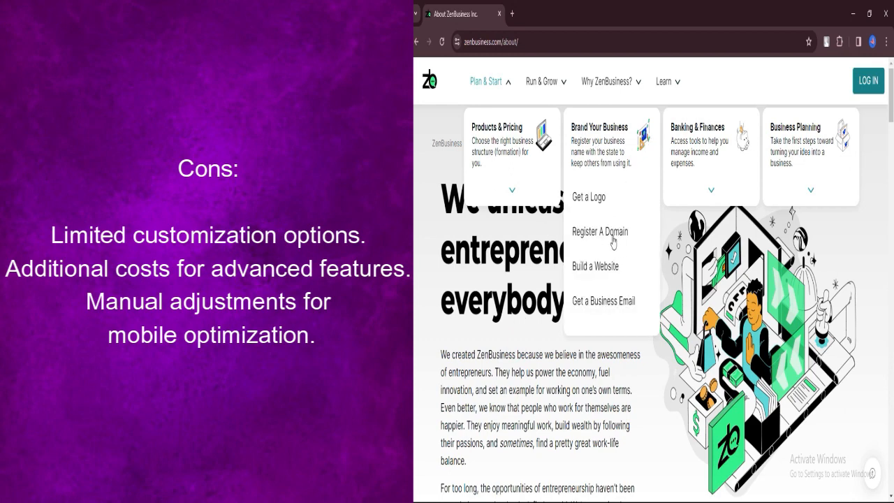
# Go to the website builder page and scroll through its features and How it works steps.
pyautogui.click(594, 266)
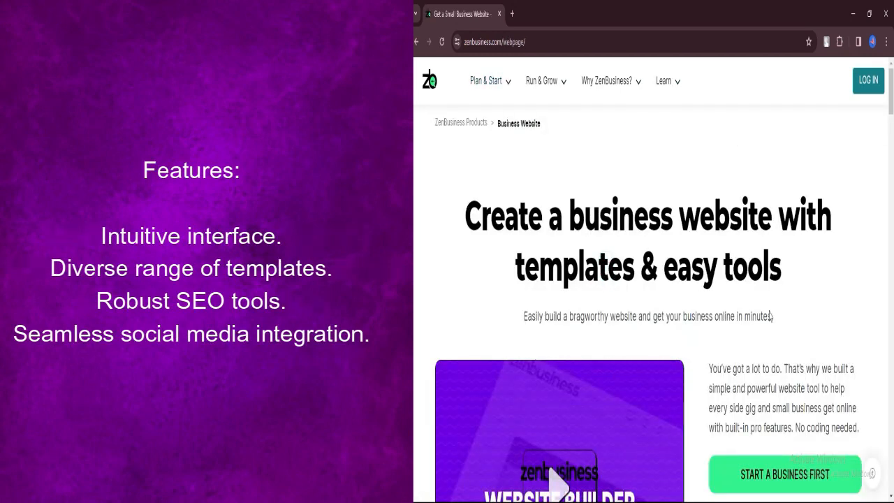
pyautogui.scroll(-3)
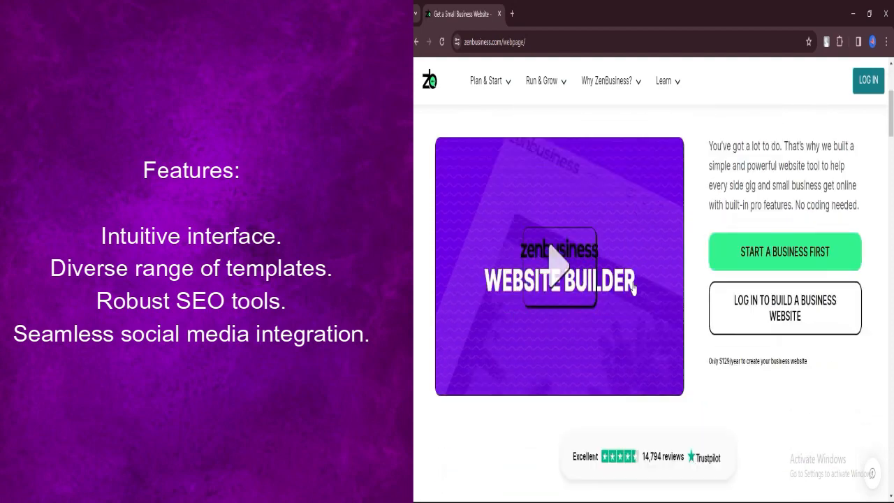
pyautogui.scroll(-3)
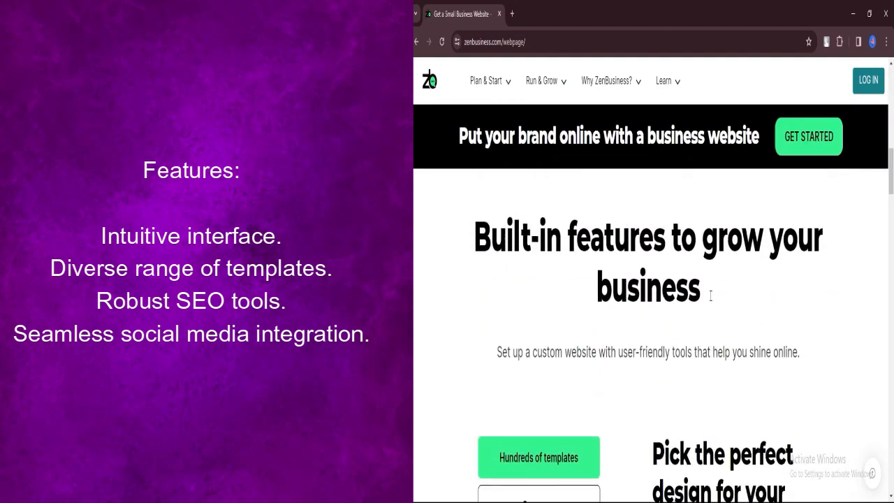
pyautogui.scroll(-3)
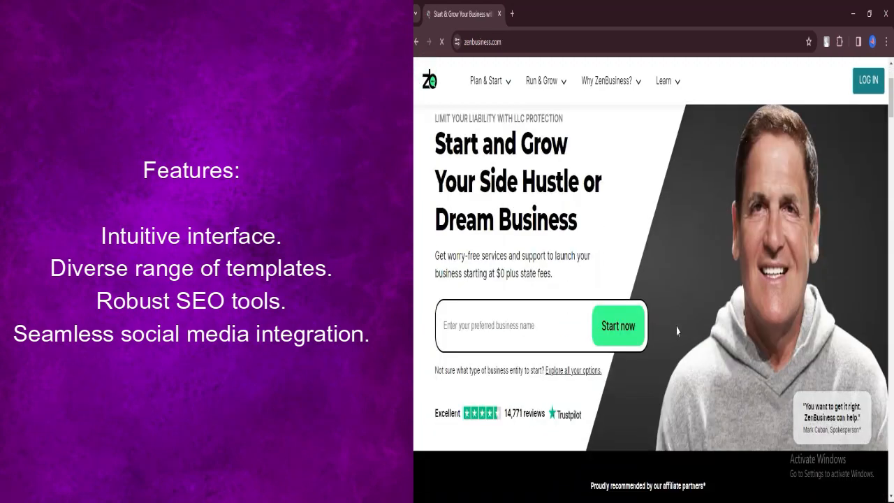
pyautogui.scroll(-3)
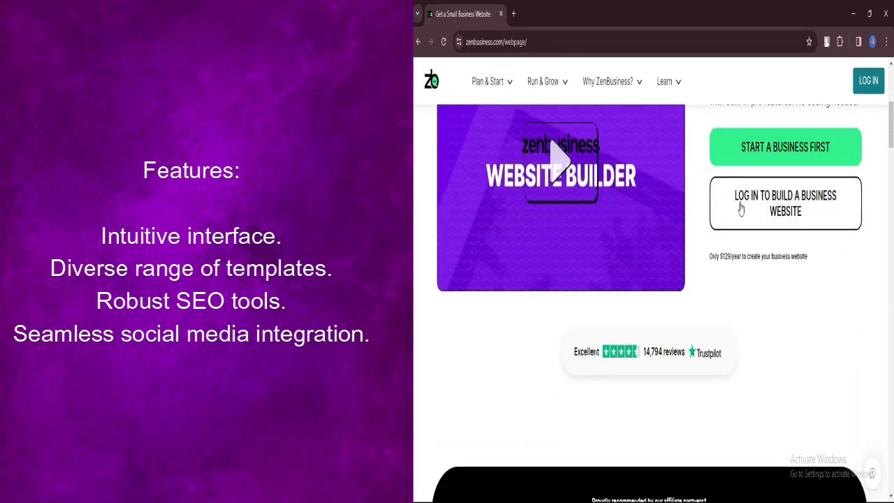
pyautogui.scroll(-3)
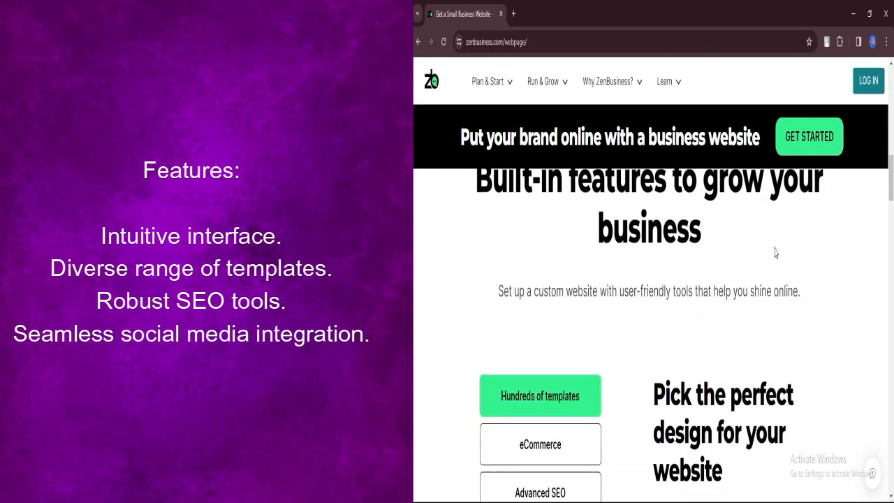
pyautogui.scroll(-3)
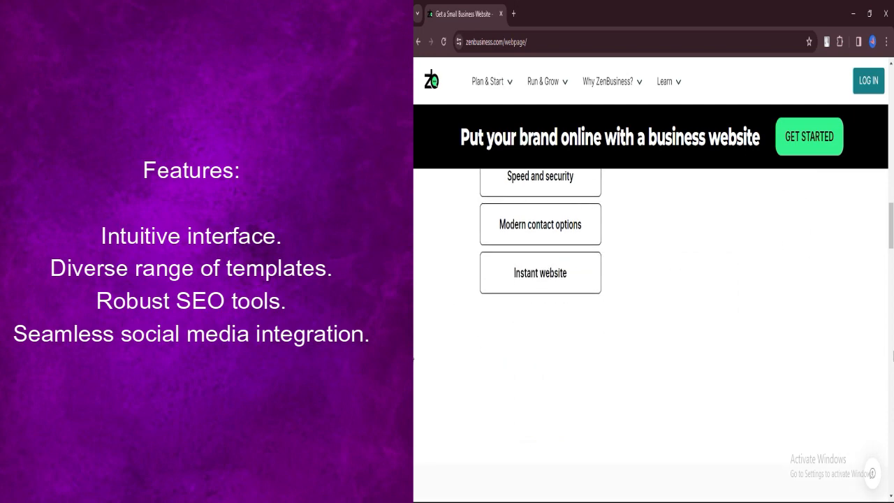
# Review the Website Builder FAQs, then return to the About Us page via Why ZenBusiness?
pyautogui.scroll(3)
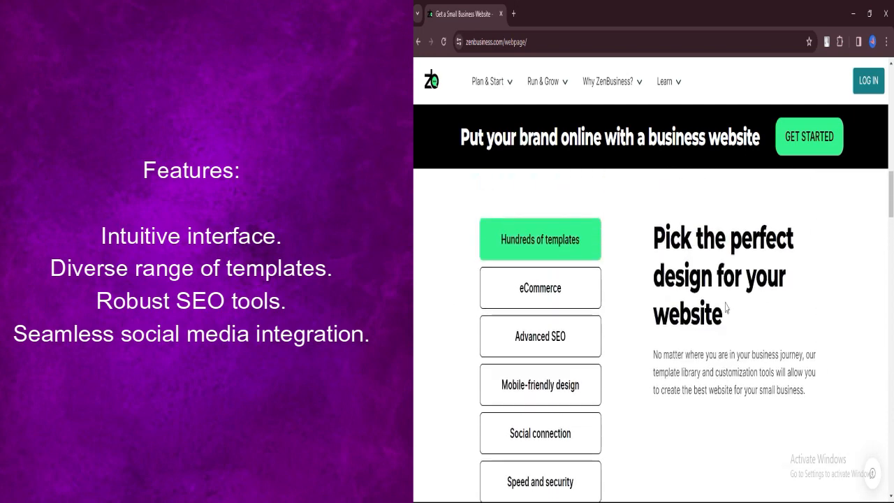
pyautogui.scroll(3)
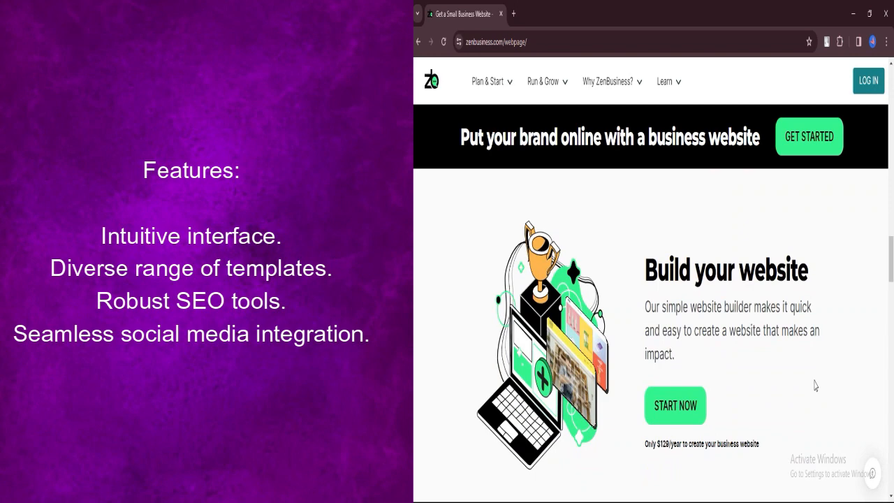
pyautogui.scroll(-3)
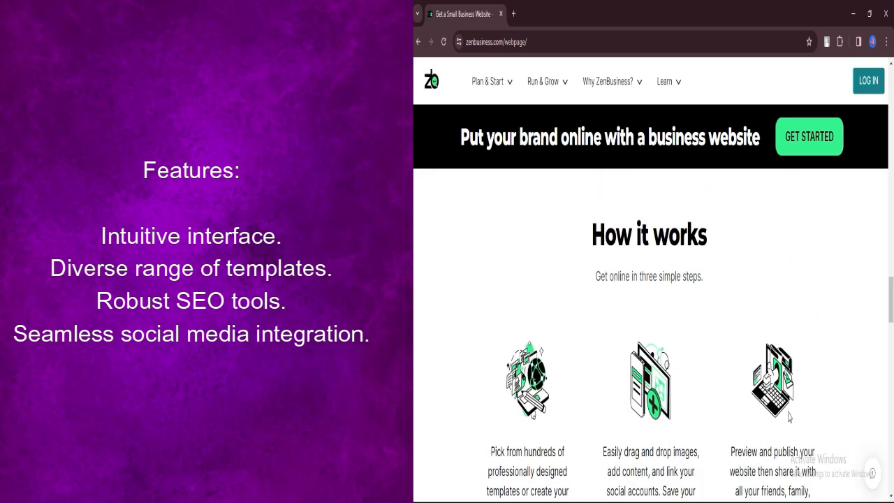
pyautogui.scroll(-3)
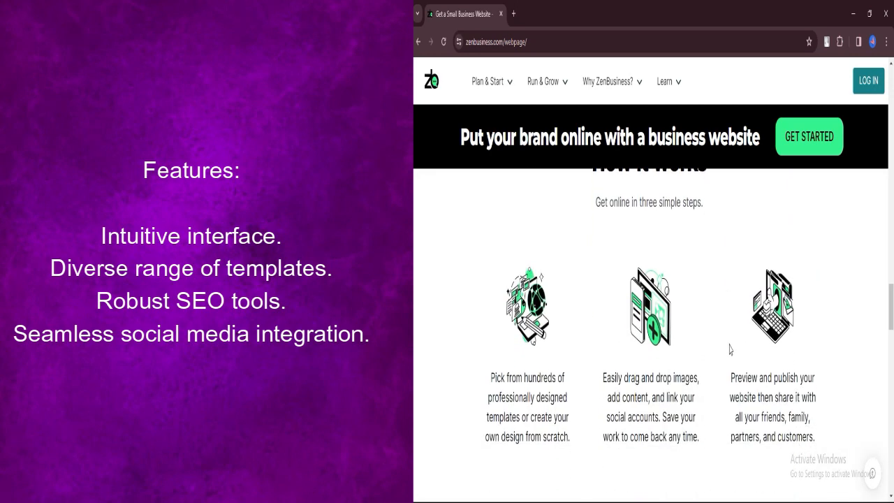
pyautogui.scroll(-3)
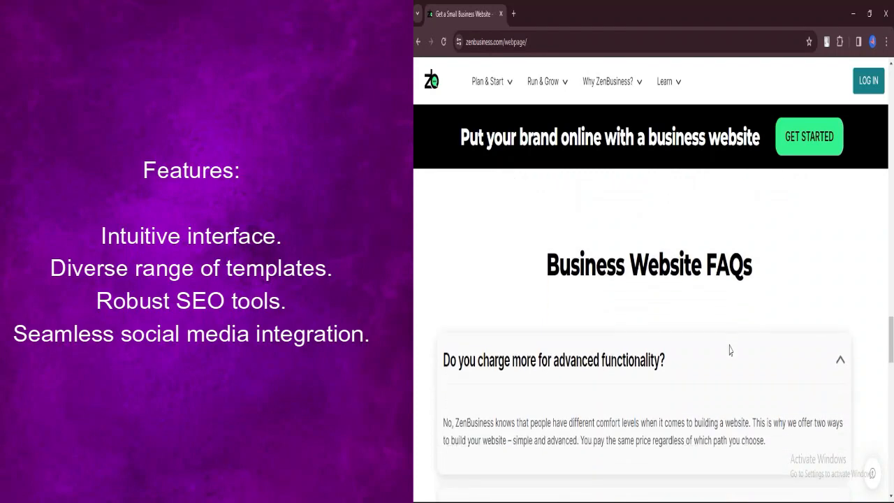
pyautogui.scroll(-3)
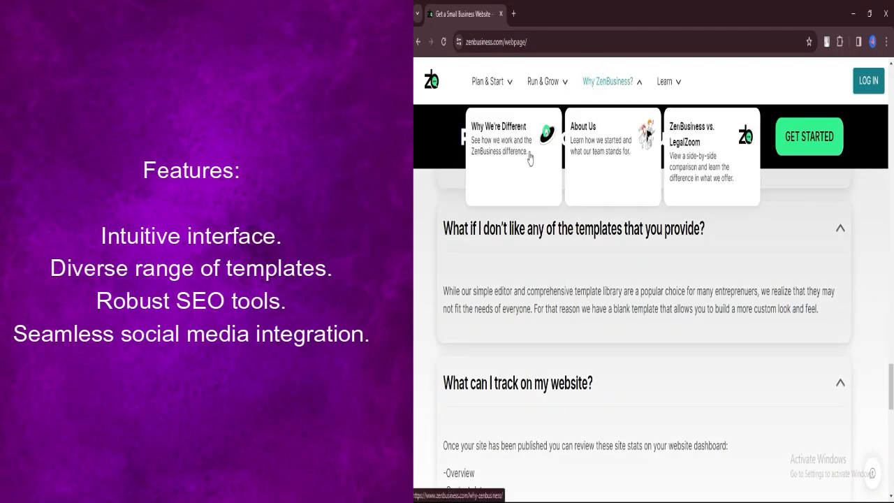
pyautogui.click(601, 139)
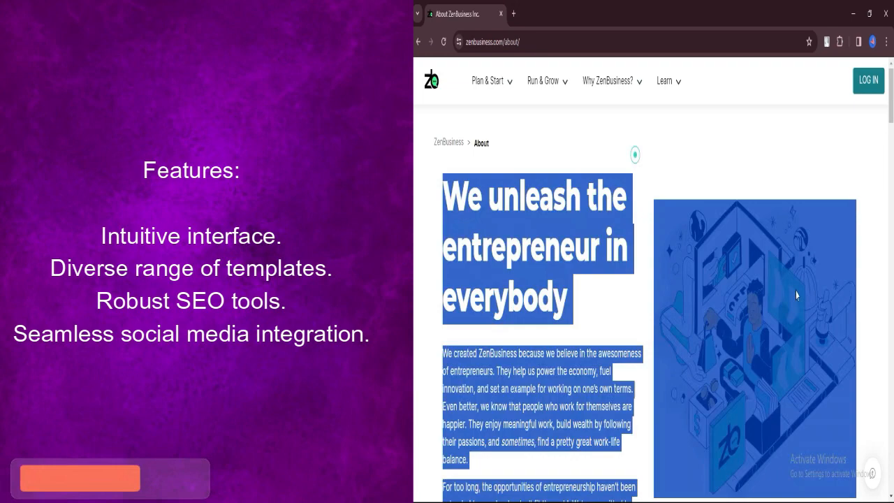
# Scroll the About page through the entrepreneurs and social-impact sections to the Our Core Values cards.
pyautogui.scroll(-3)
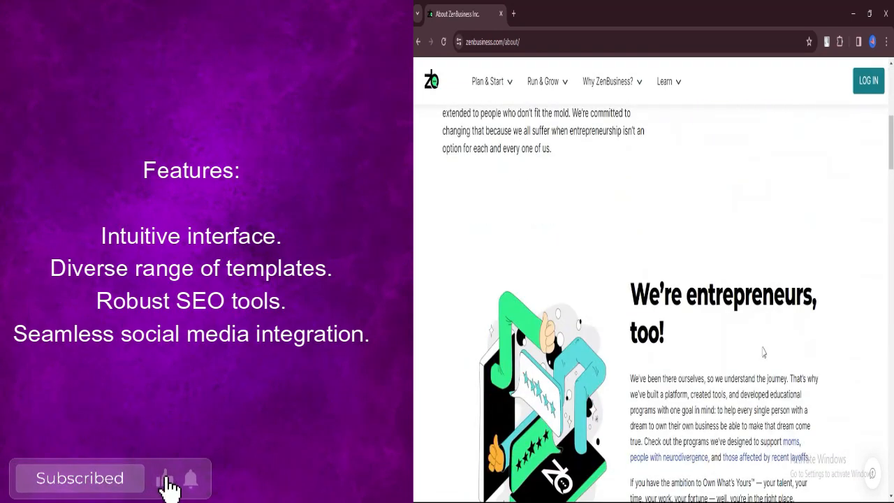
pyautogui.scroll(-3)
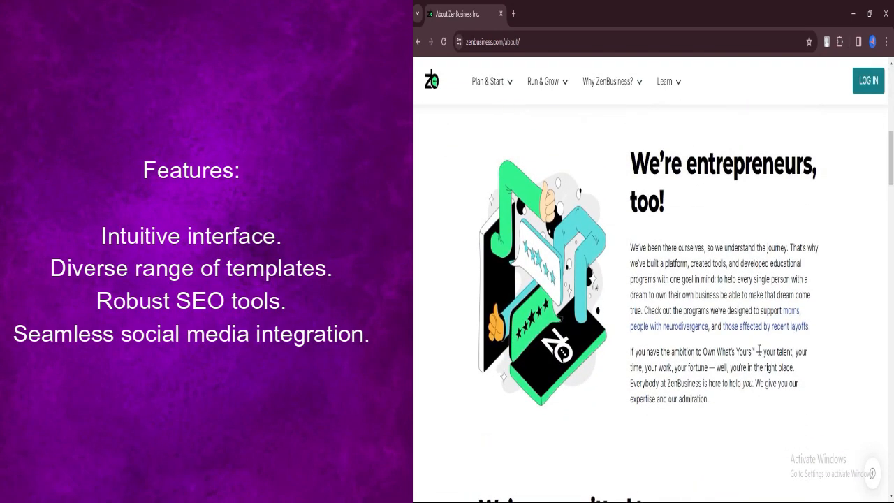
pyautogui.scroll(-3)
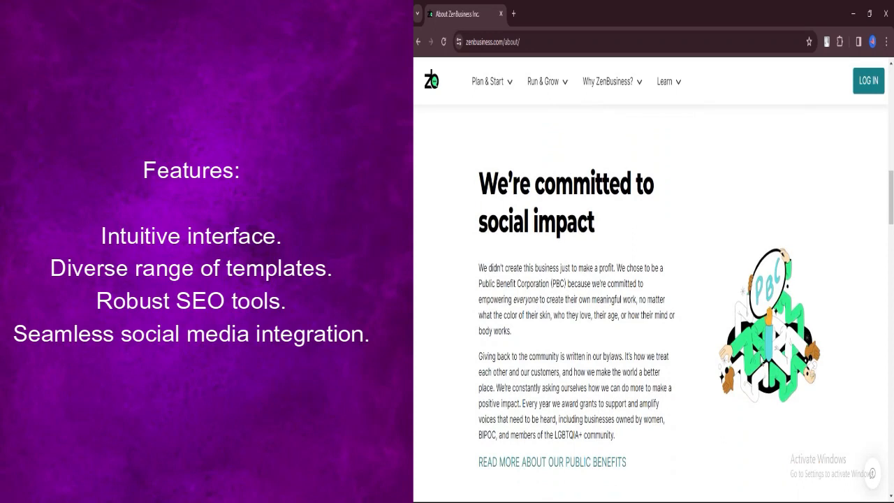
pyautogui.moveTo(738, 402)
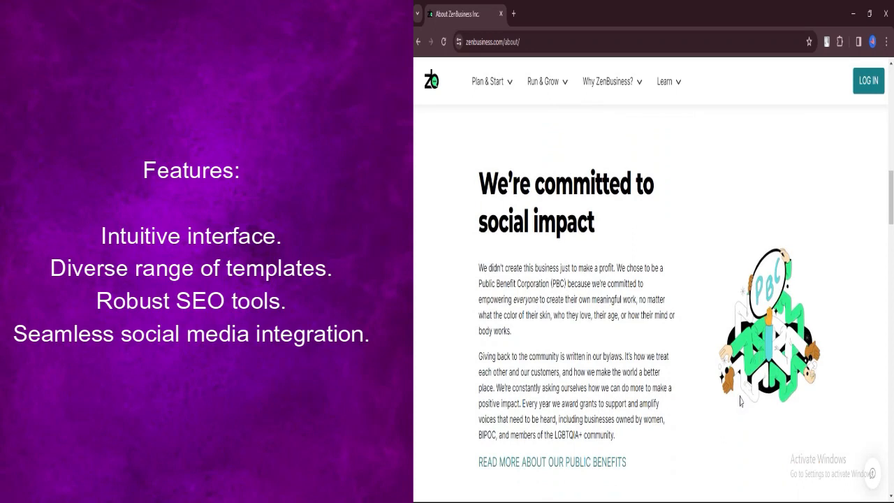
pyautogui.scroll(-3)
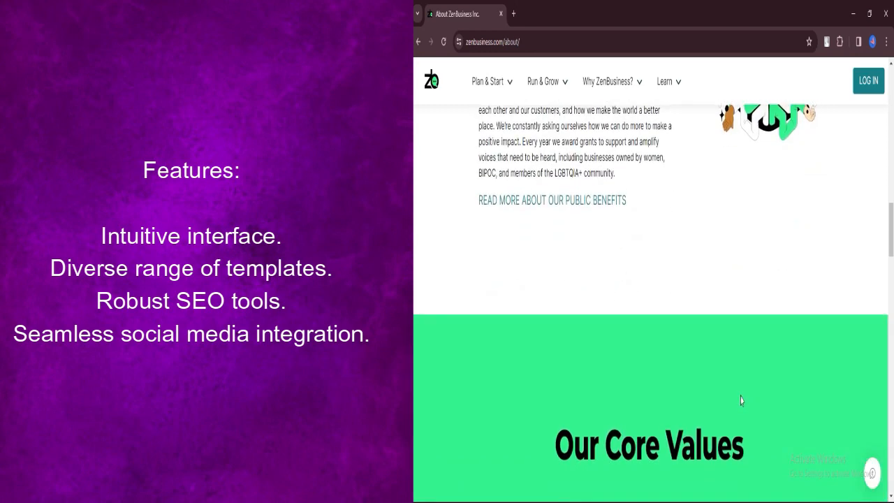
pyautogui.scroll(-3)
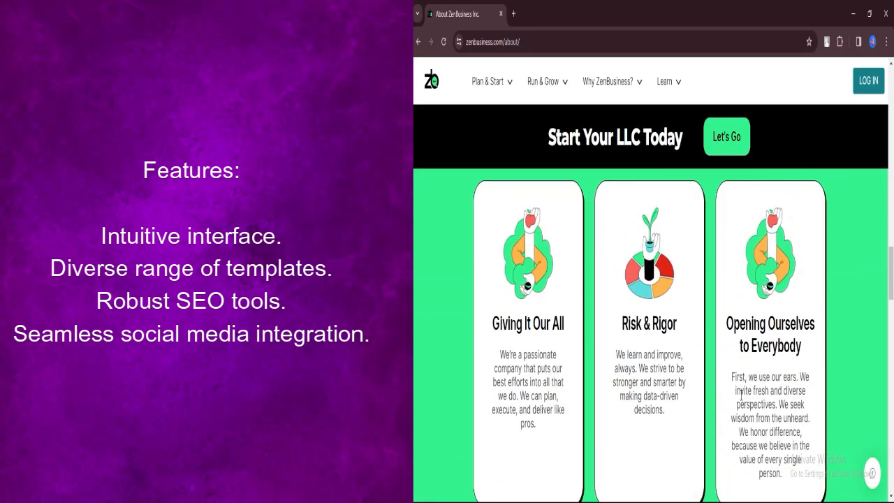
pyautogui.scroll(-3)
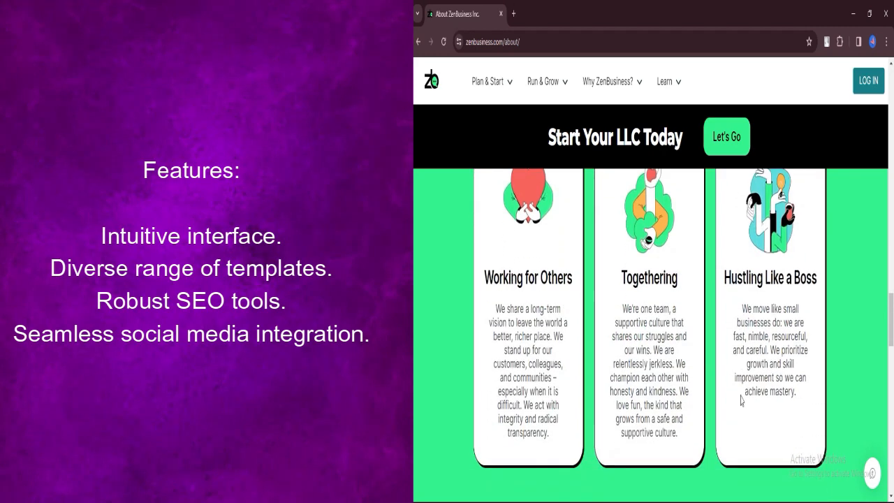
pyautogui.scroll(-3)
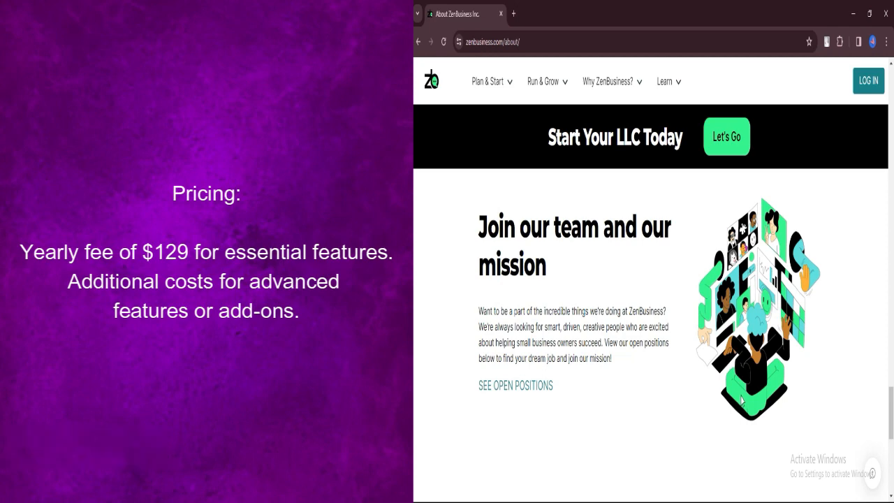
# Scroll past Join our team and our mission to the footer, then back toward the top.
pyautogui.scroll(-3)
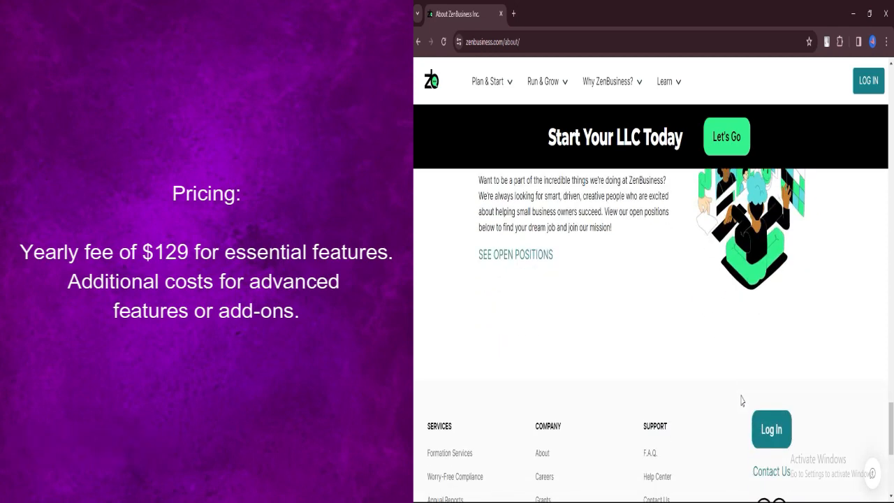
pyautogui.scroll(-3)
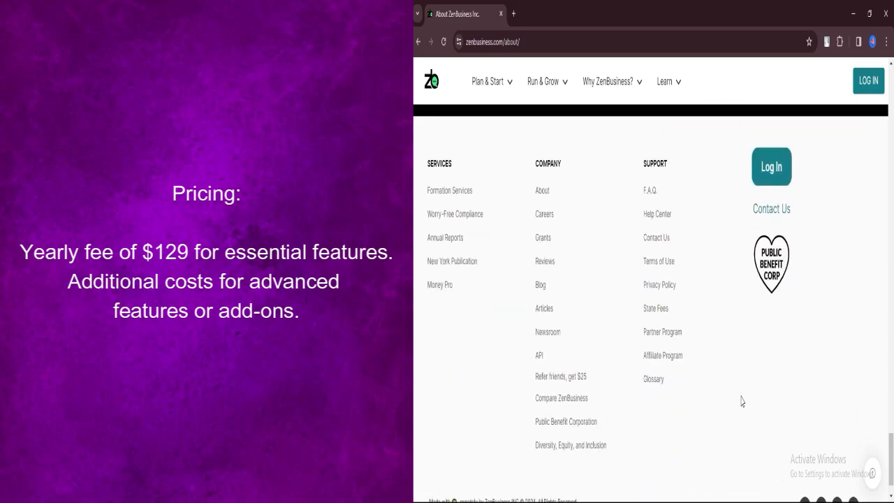
pyautogui.scroll(3)
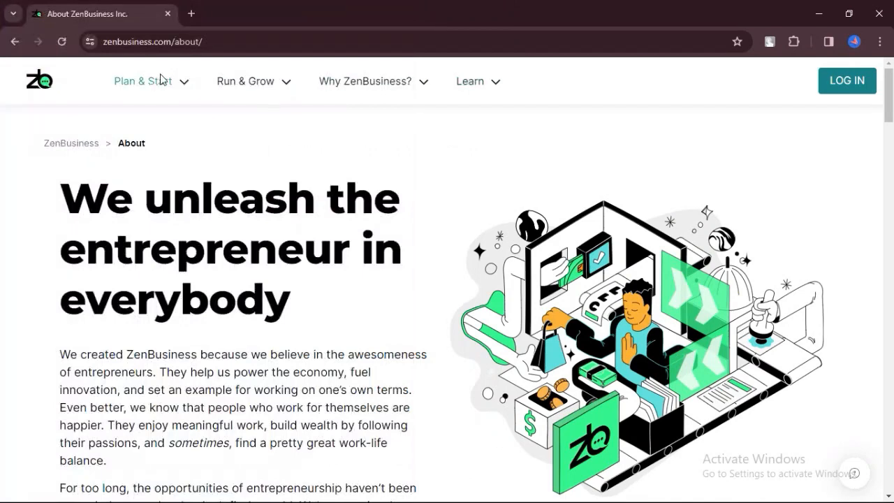
# Reach Build a Website through Plan & Start › Brand Your Business, skim its features, then return to the home page.
pyautogui.click(143, 81)
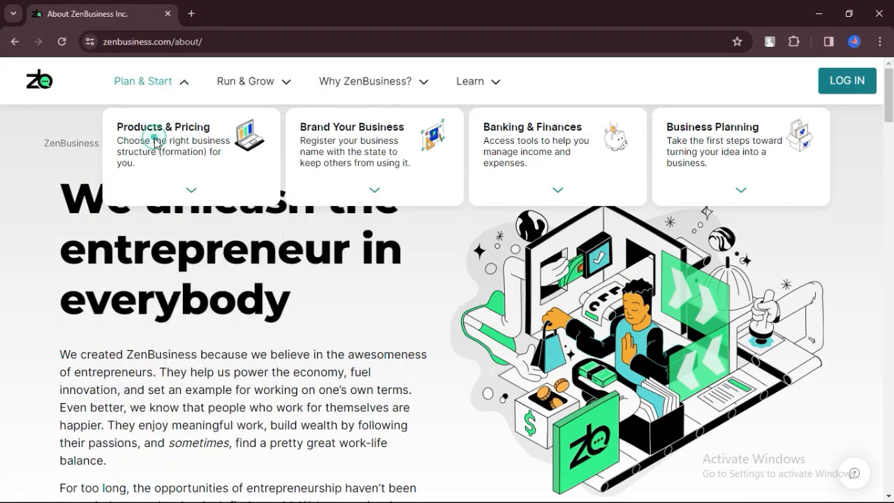
pyautogui.click(191, 190)
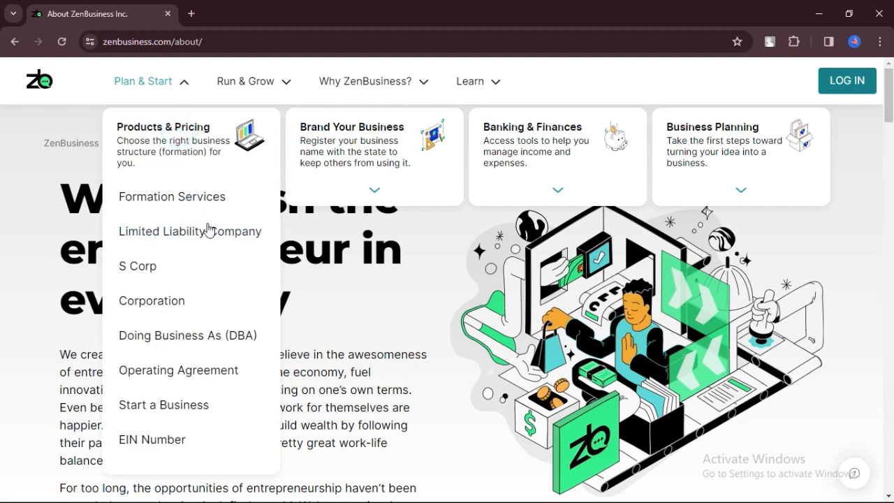
pyautogui.moveTo(199, 349)
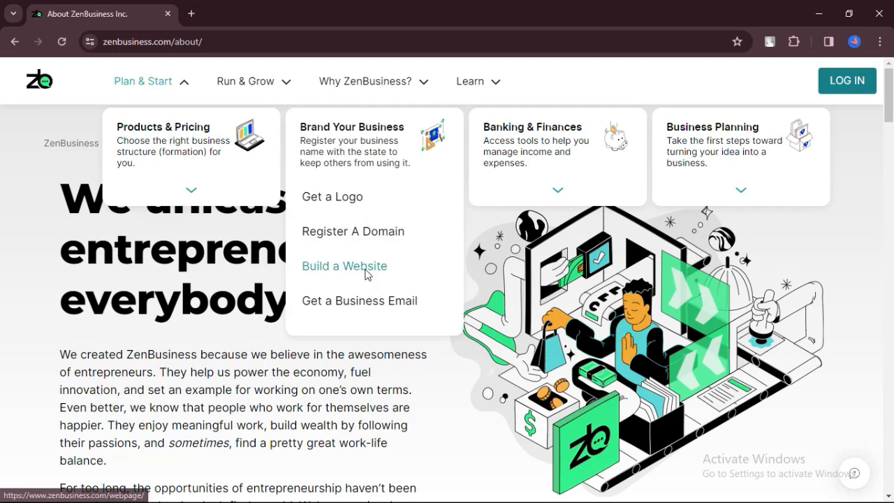
pyautogui.click(344, 266)
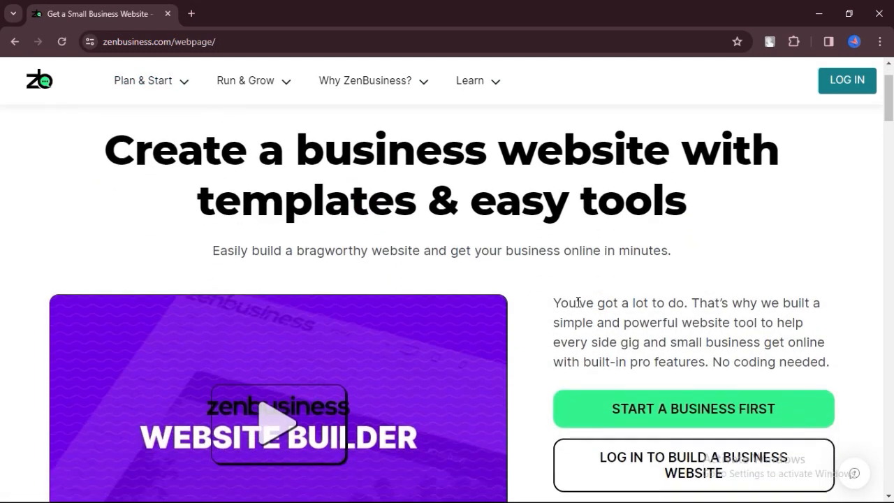
pyautogui.scroll(-3)
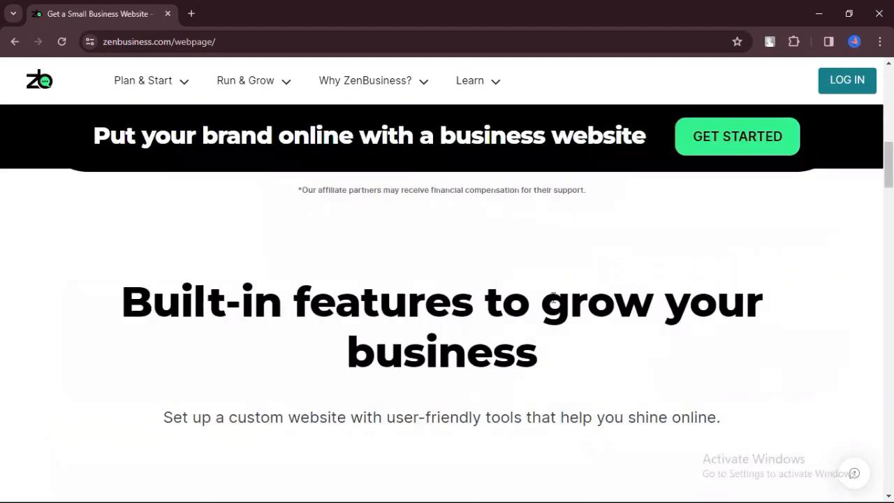
pyautogui.scroll(-3)
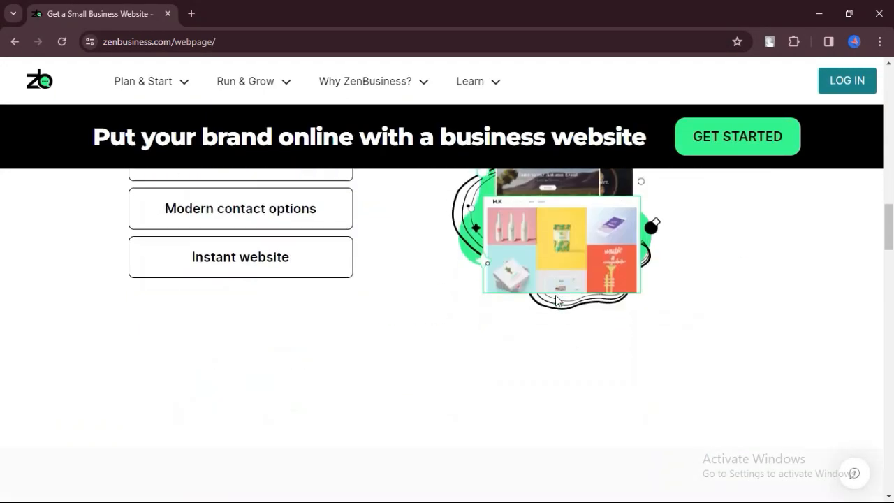
pyautogui.click(38, 79)
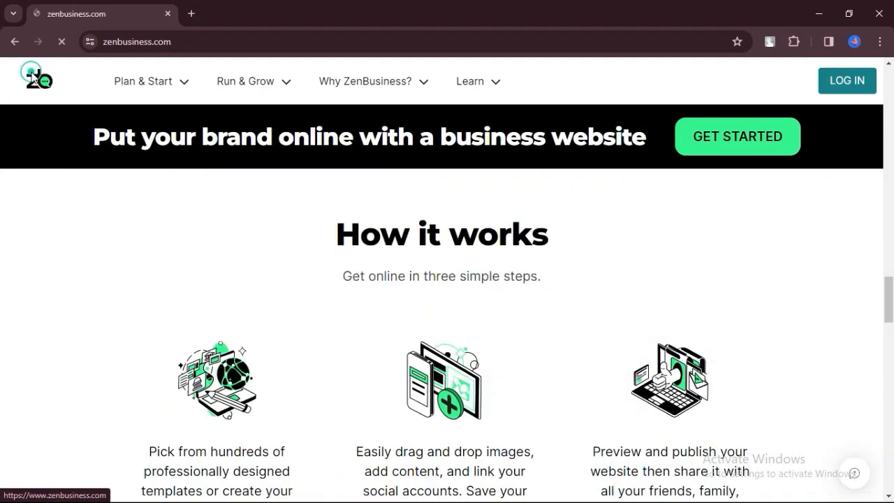